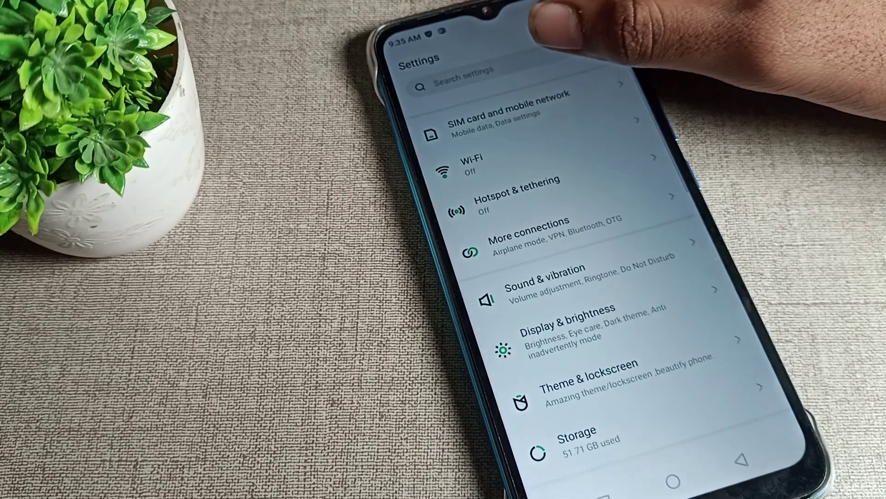
Search the settings for 'APP' to find the App Lock setting.
{"action": "left_click", "coordinate": [463, 73]}
{"action": "type", "text": "APP"}
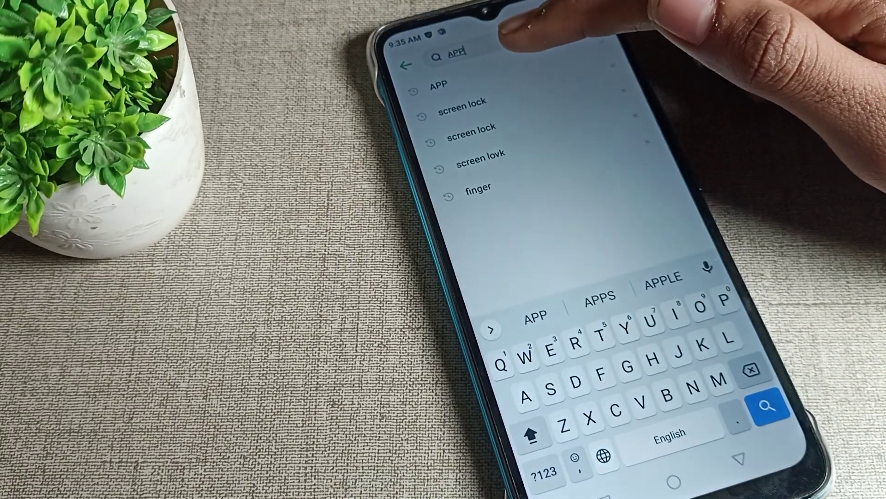
{"action": "mouse_move", "coordinate": [707, 254]}
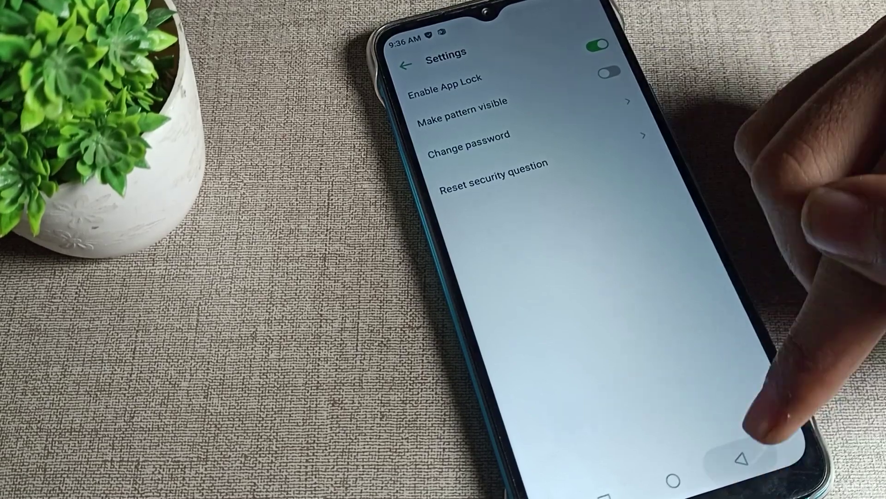
Go back to Security and reopen App Lock to test the saved pattern.
{"action": "left_click", "coordinate": [406, 64]}
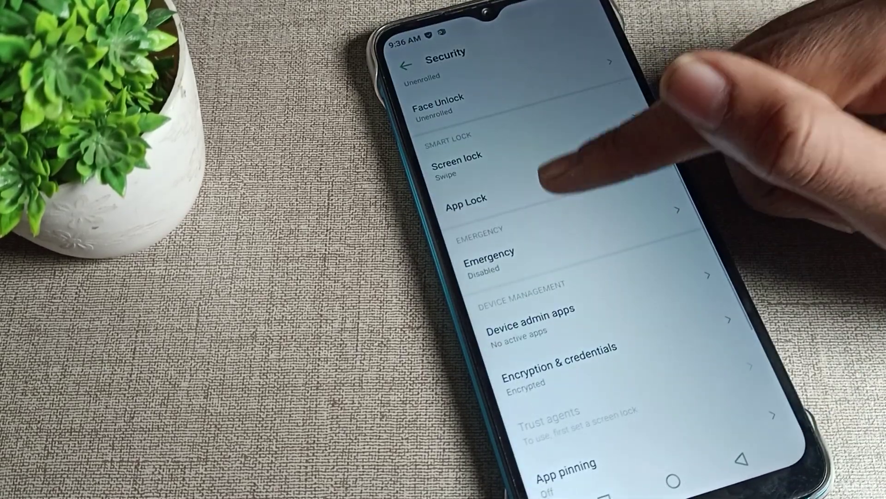
{"action": "left_click", "coordinate": [455, 164]}
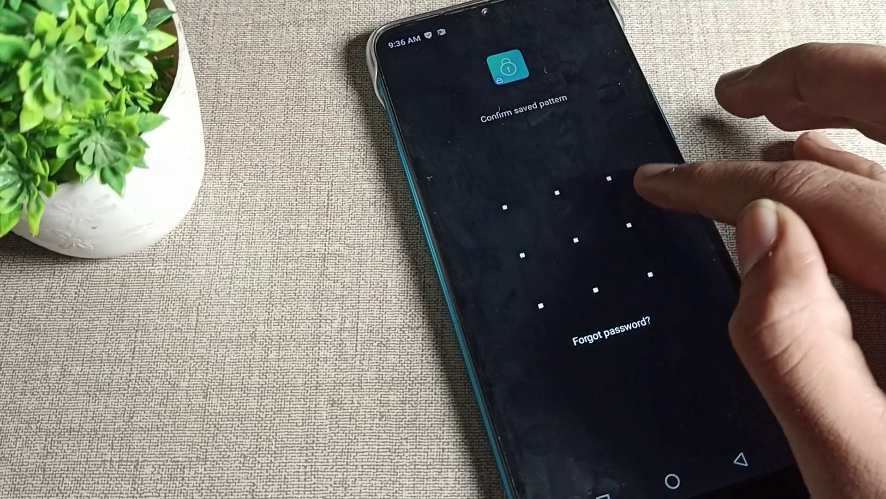